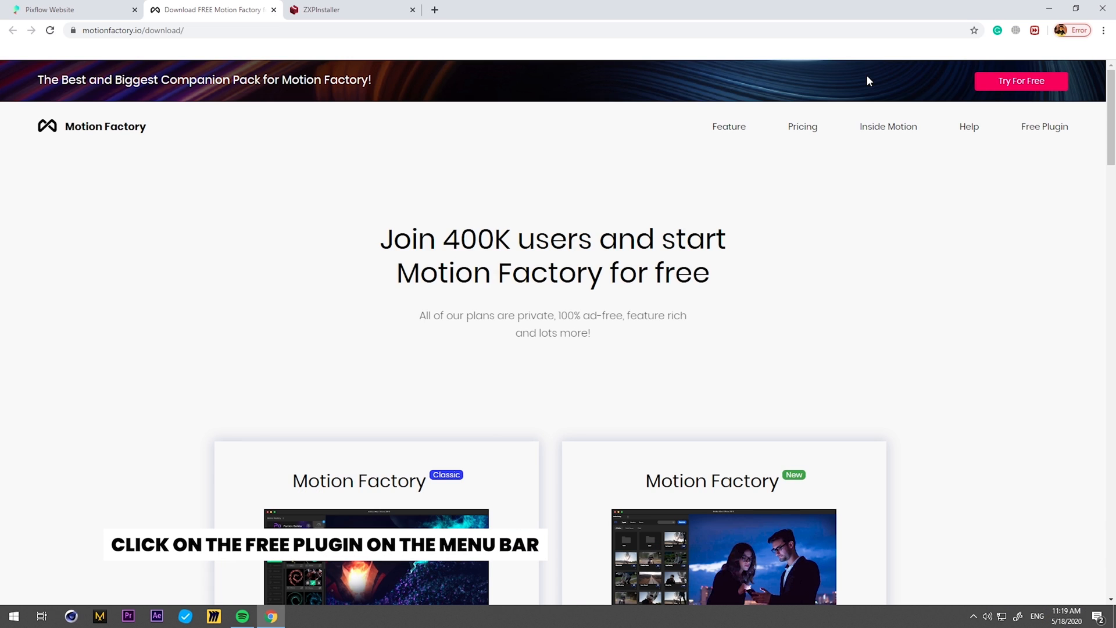
# Run ZXPInstaller.Setup.exe, allow it to make changes, and install ZXPInstaller
pyautogui.scroll(-3)
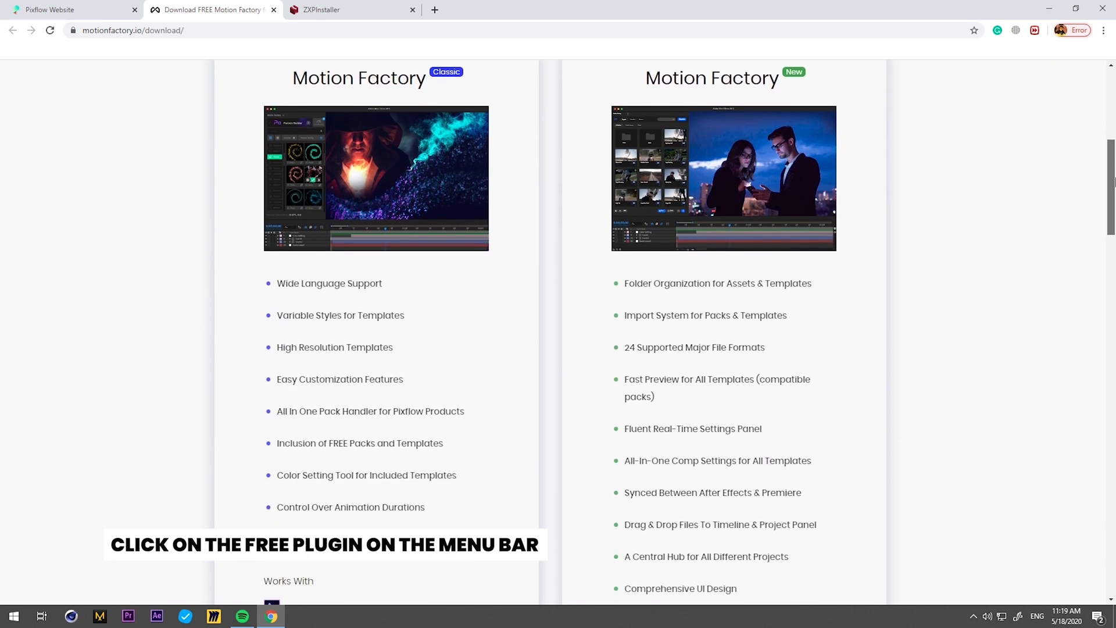
pyautogui.scroll(-3)
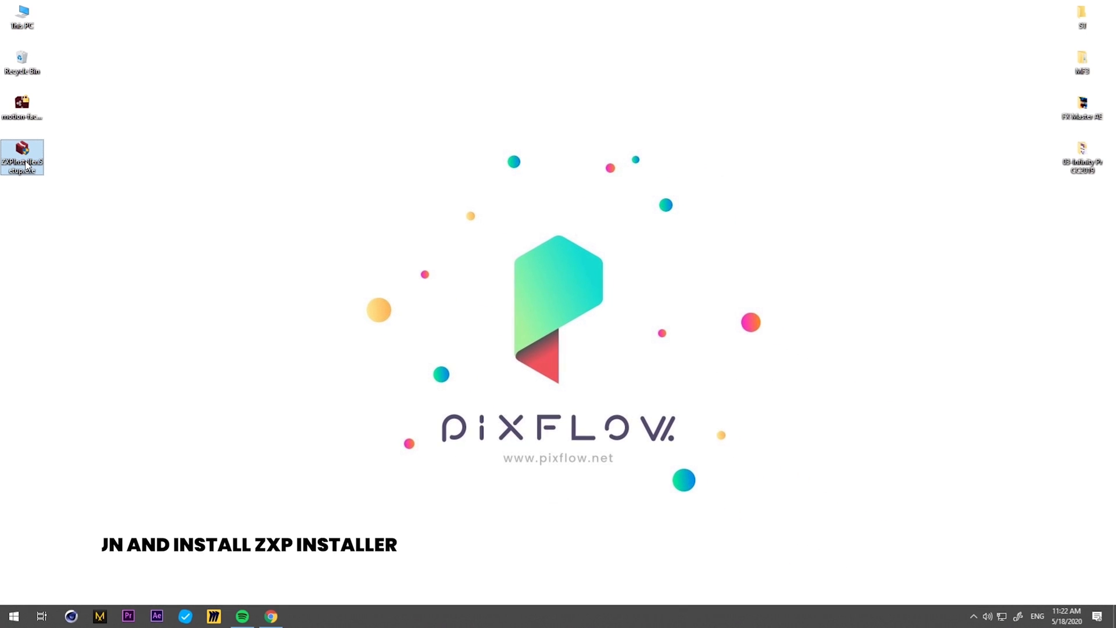
pyautogui.doubleClick(23, 156)
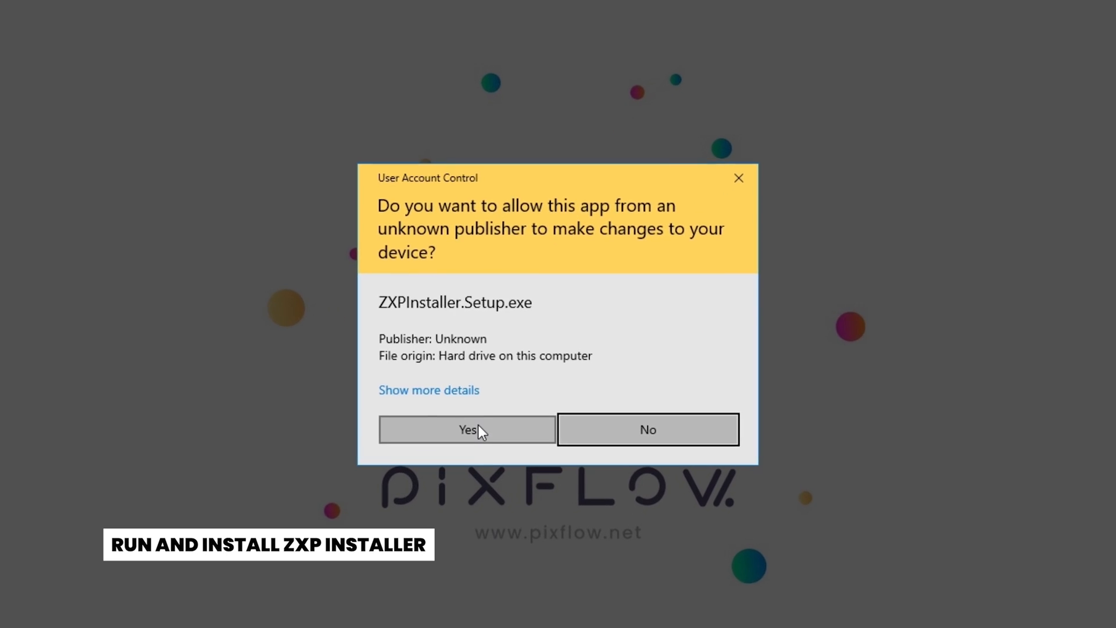
pyautogui.click(467, 429)
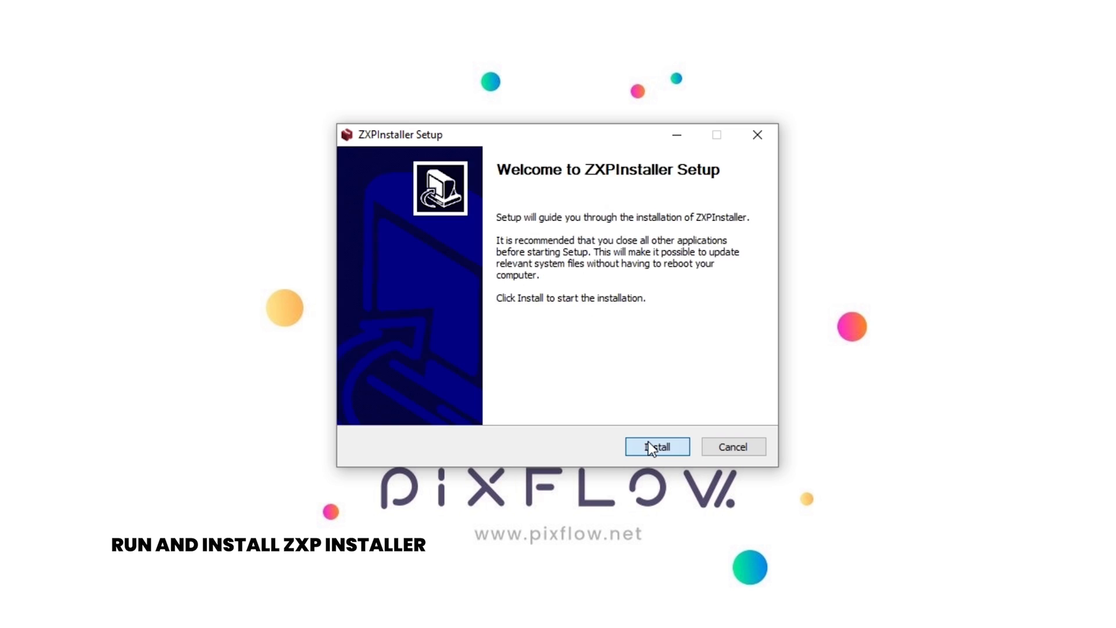
pyautogui.click(656, 446)
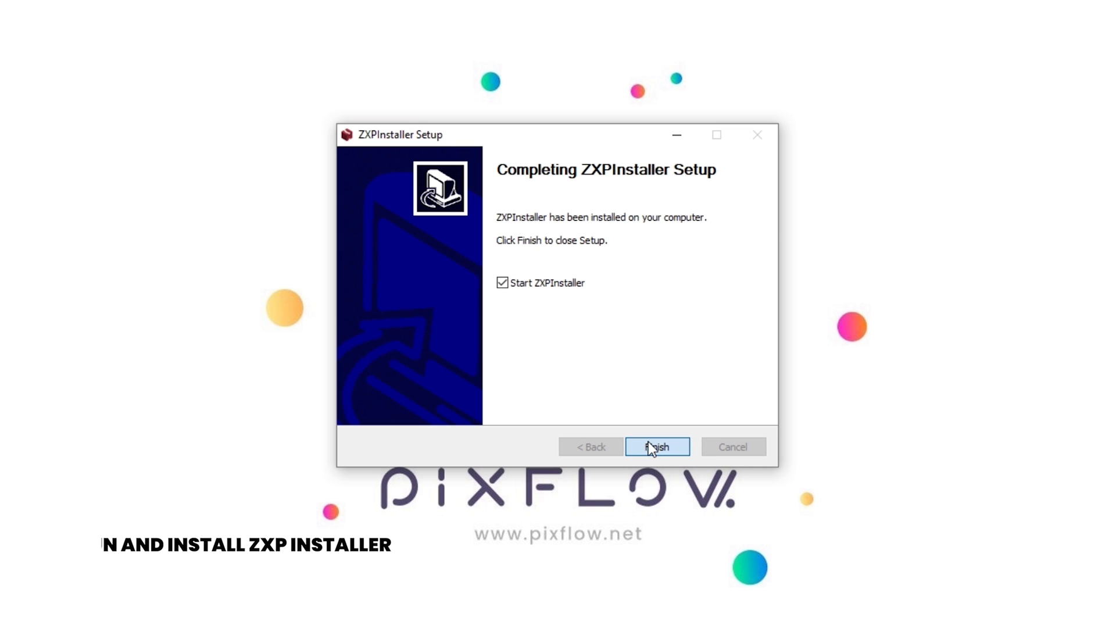
# Finish setup and install the Motion Factory .zxp file through ZXPInstaller
pyautogui.click(656, 447)
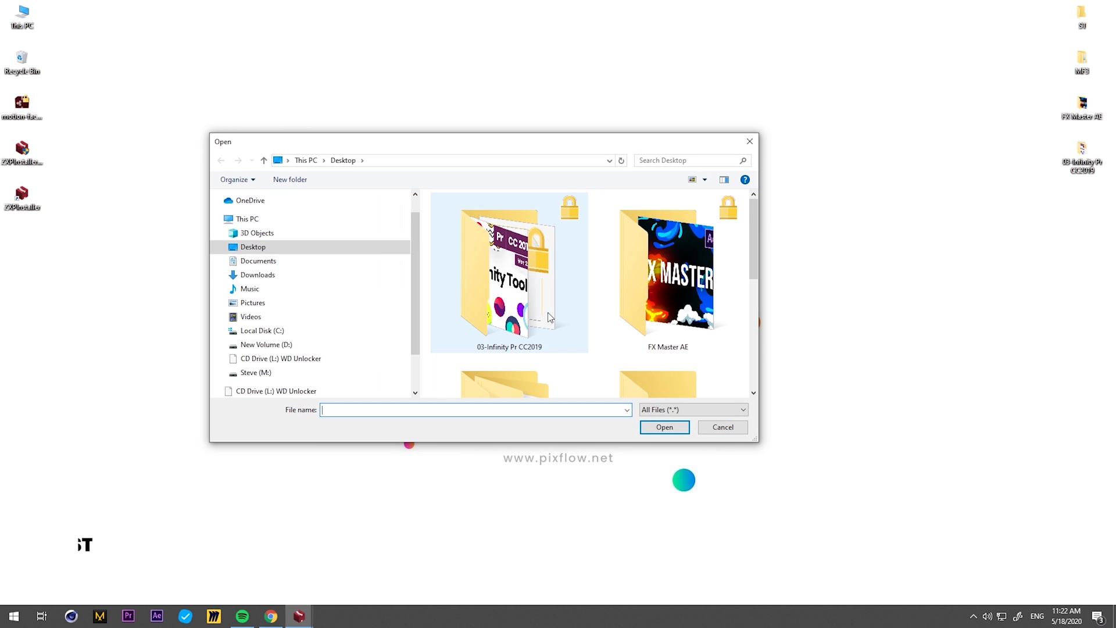
pyautogui.click(663, 427)
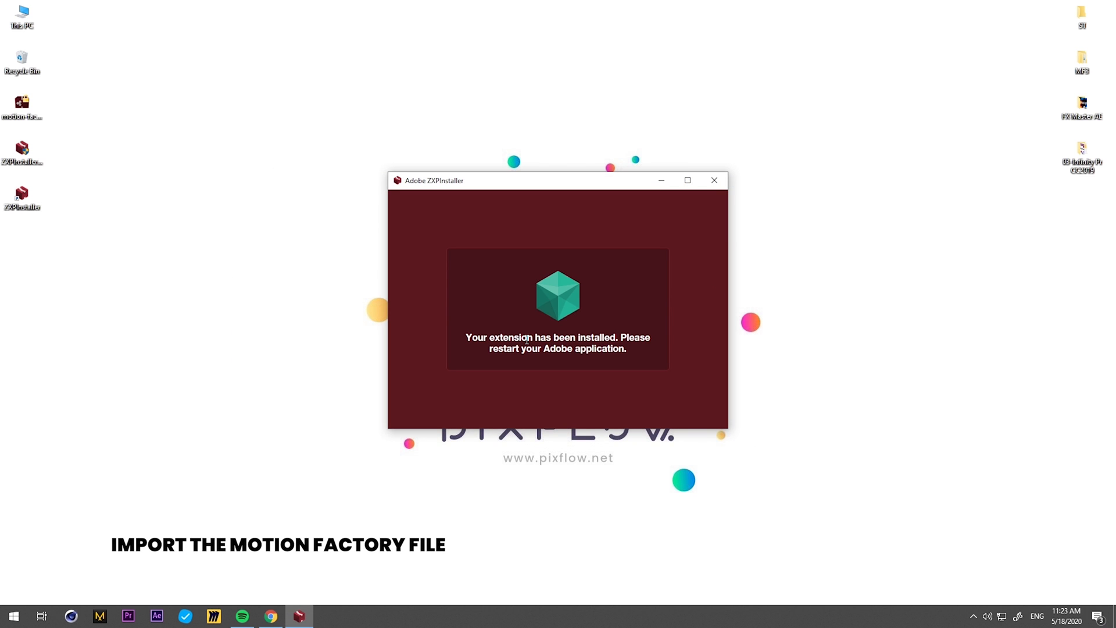
pyautogui.click(714, 180)
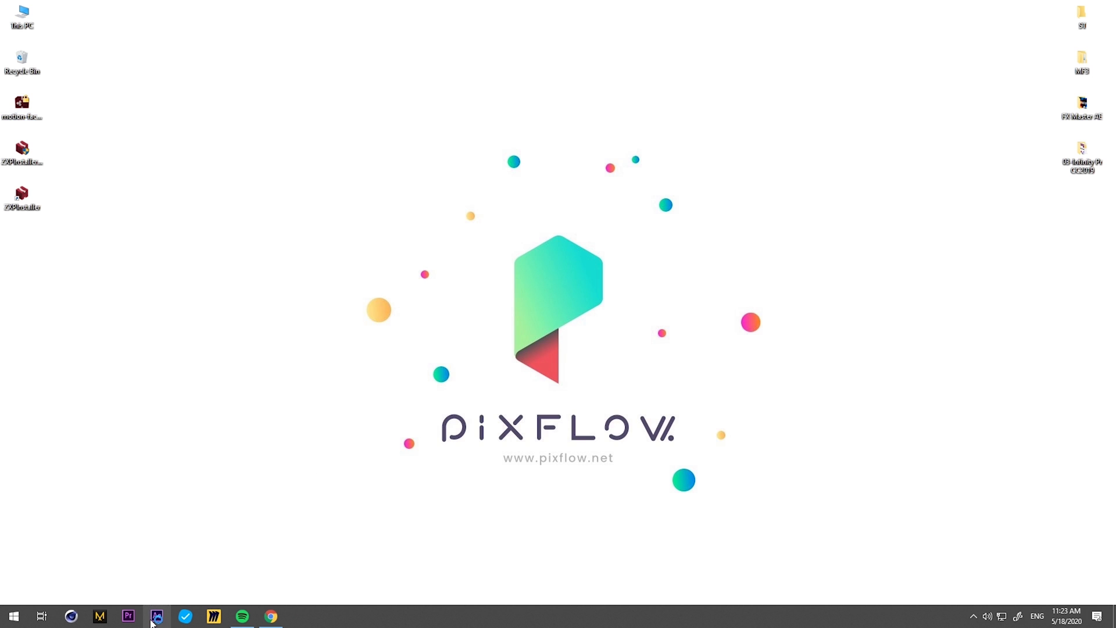
# Relaunch After Effects and open Window > Extensions > Motion Factory
pyautogui.click(156, 616)
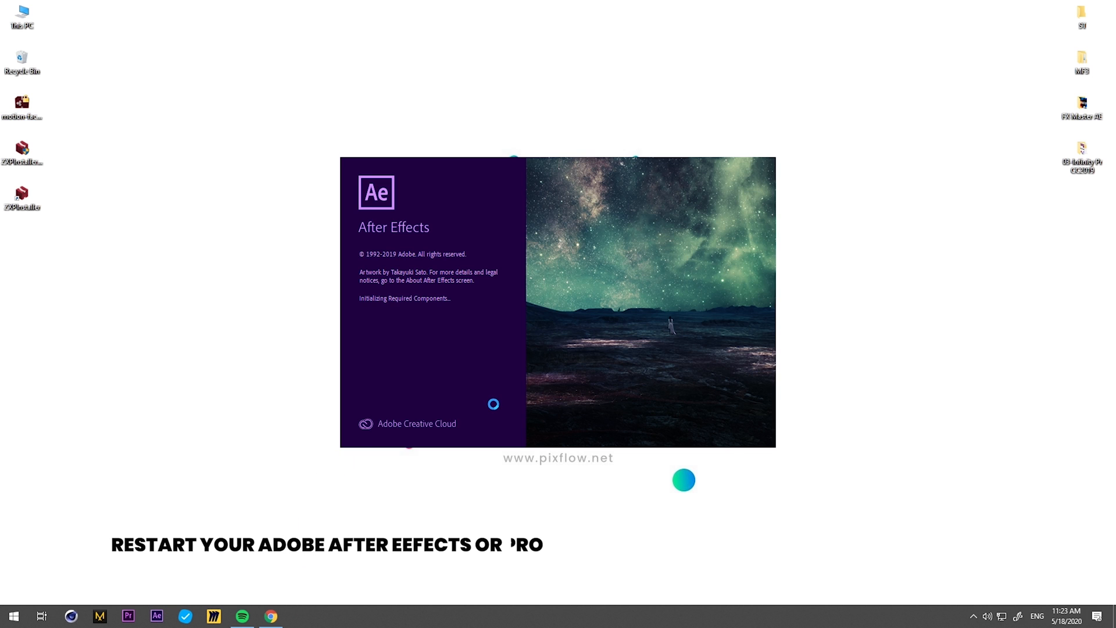
pyautogui.click(253, 37)
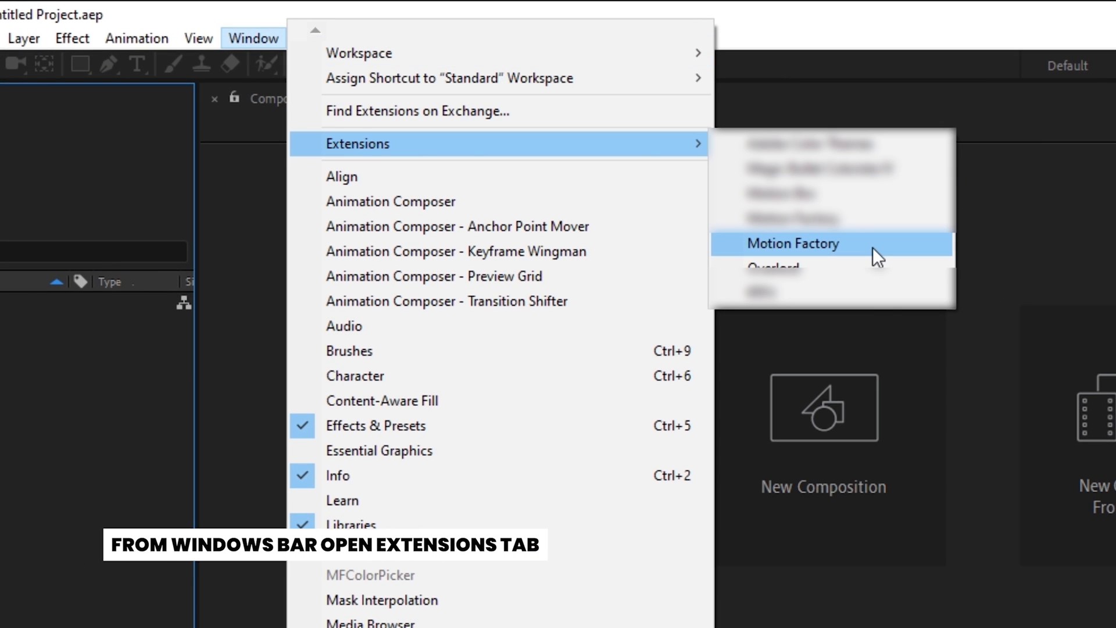
pyautogui.click(792, 244)
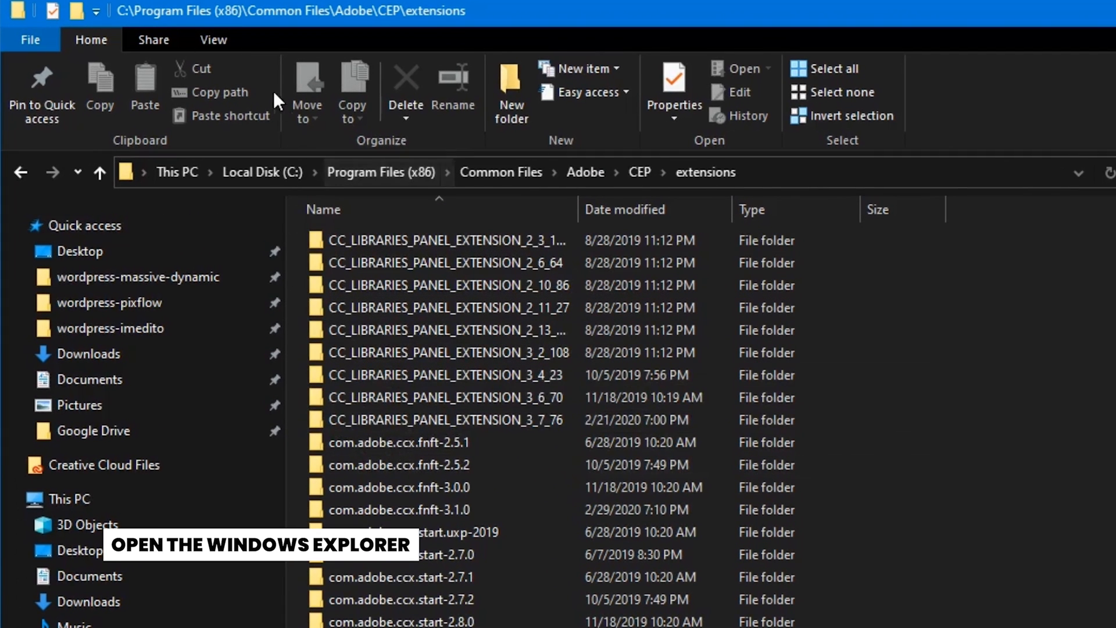
# Browse toward Program Files (x86)\Common Files\Adobe\CEP\extensions in File Explorer
pyautogui.click(214, 39)
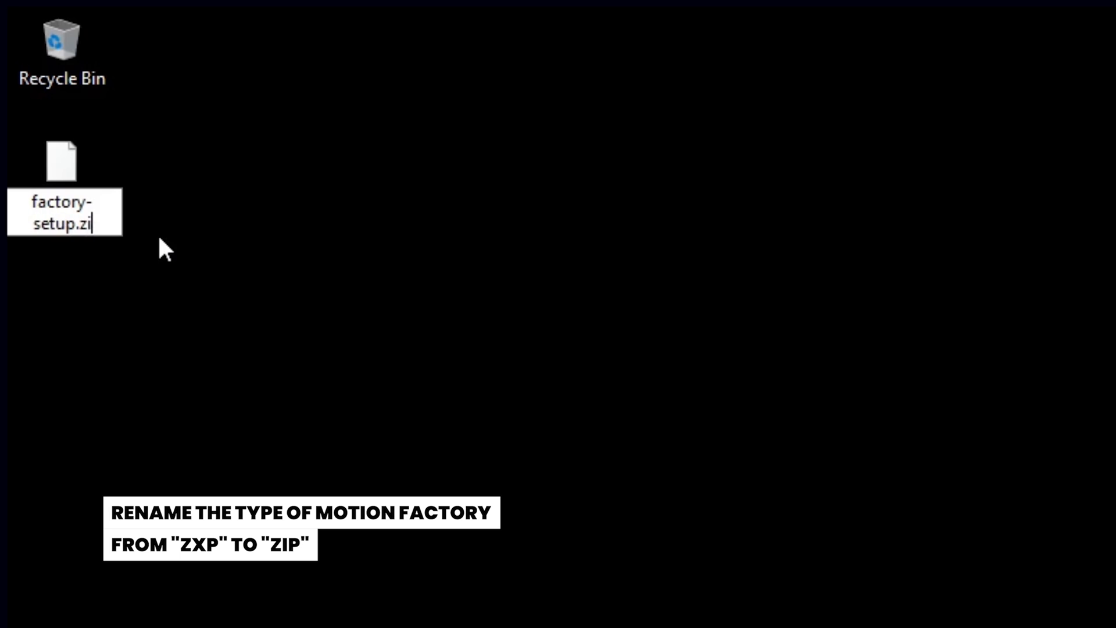
# Extract the Motion Factory zip with WinRAR into Desktop\motion-factory-setup
pyautogui.rightClick(61, 160)
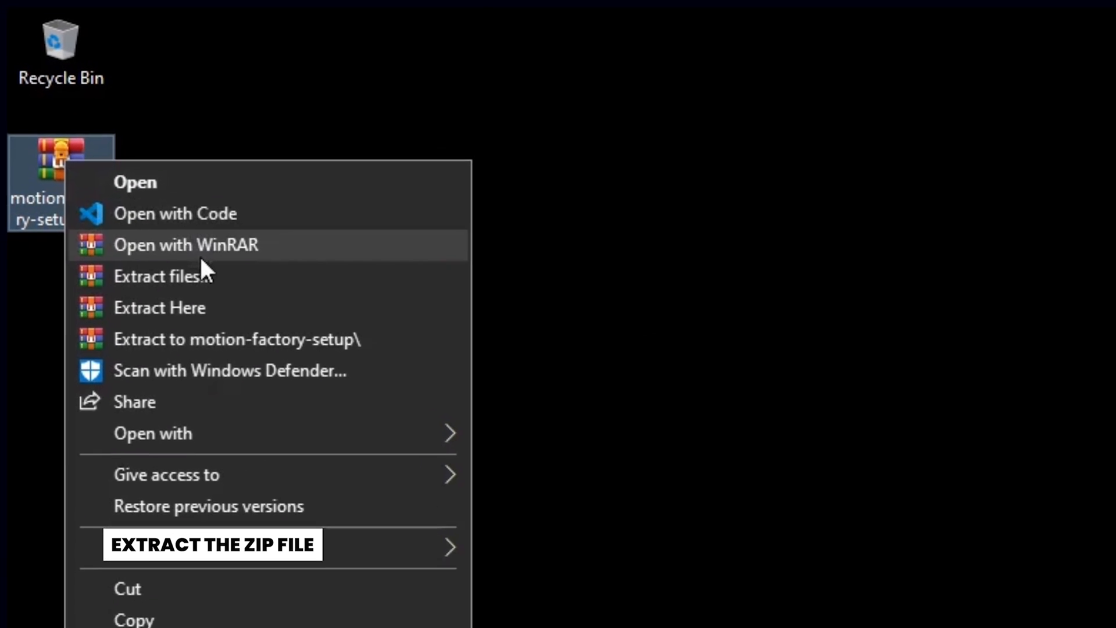
pyautogui.click(162, 276)
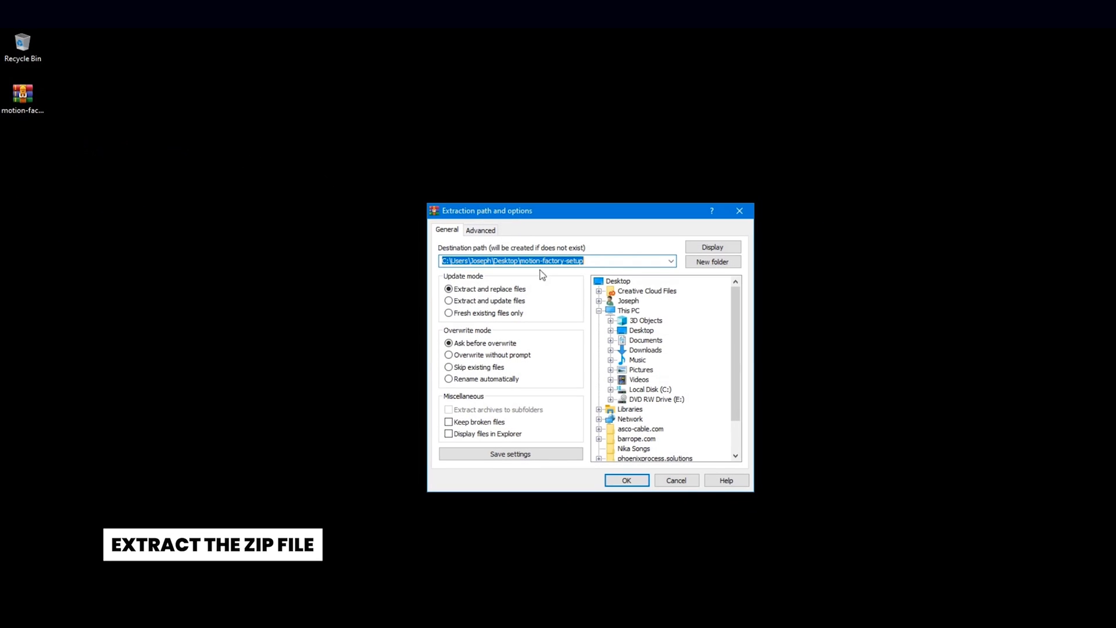
pyautogui.click(625, 480)
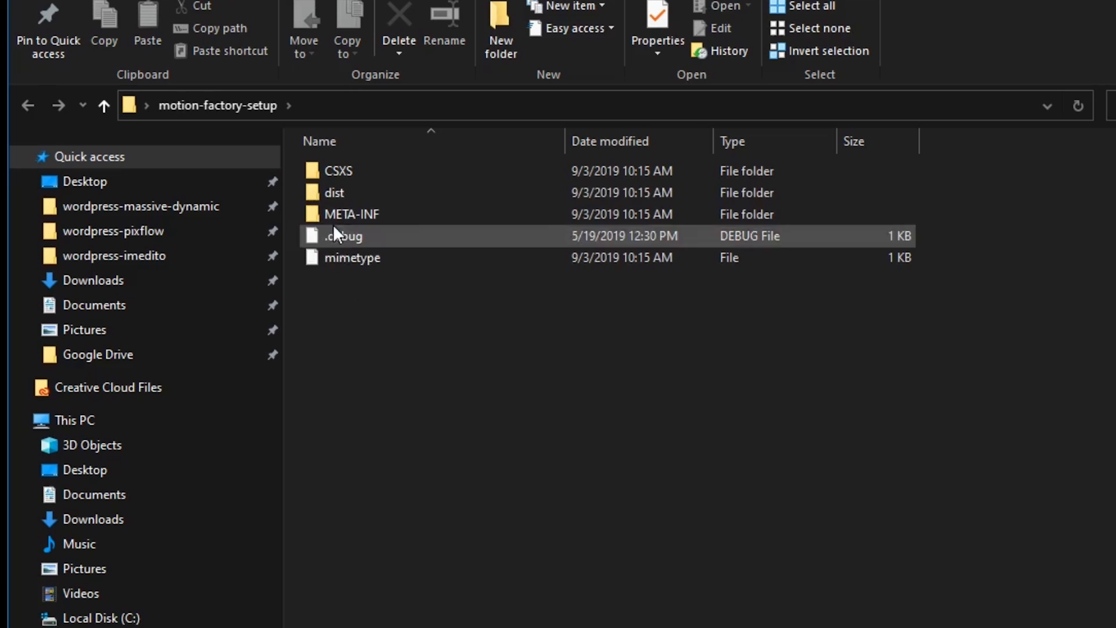
pyautogui.moveTo(349, 181)
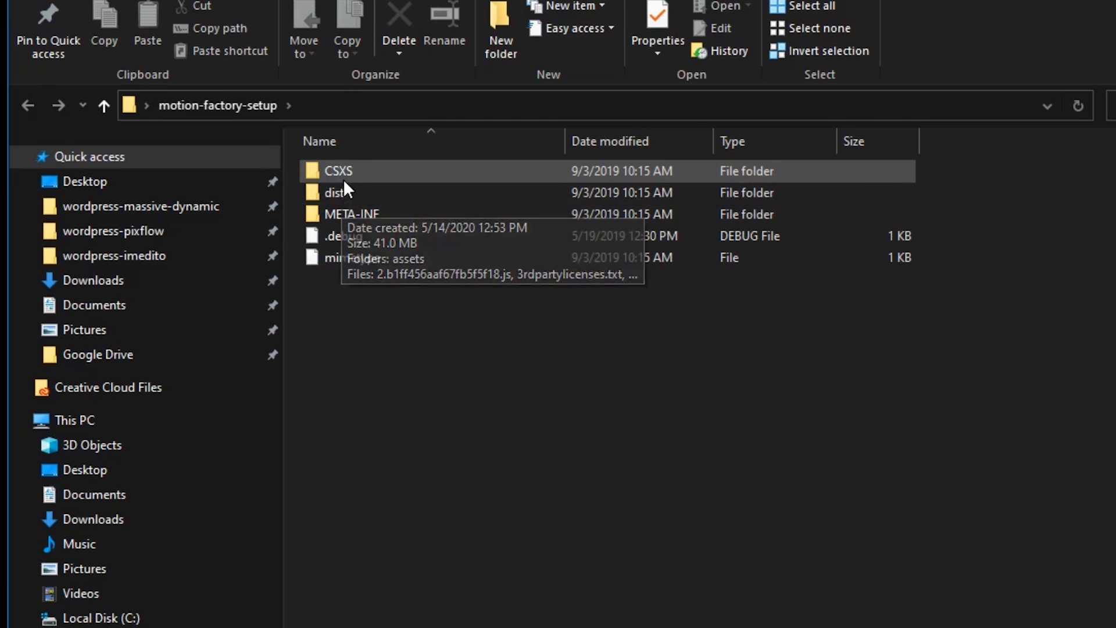
# Paste com.pixflow.motionfactory into AppData\Roaming\Adobe\CEP\extensions
pyautogui.doubleClick(337, 170)
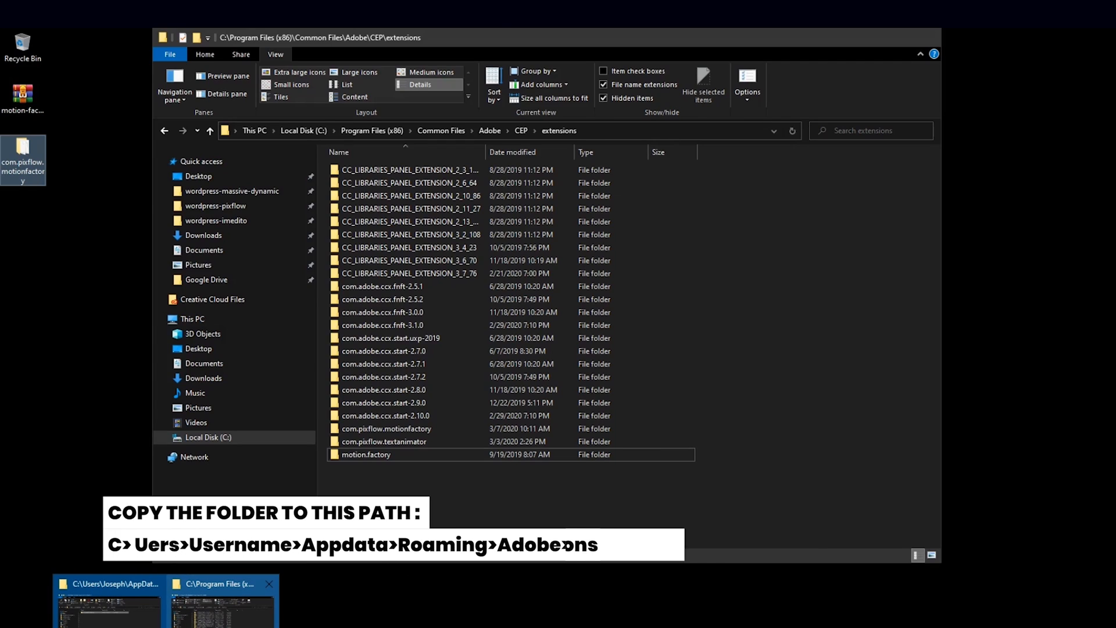
pyautogui.click(108, 600)
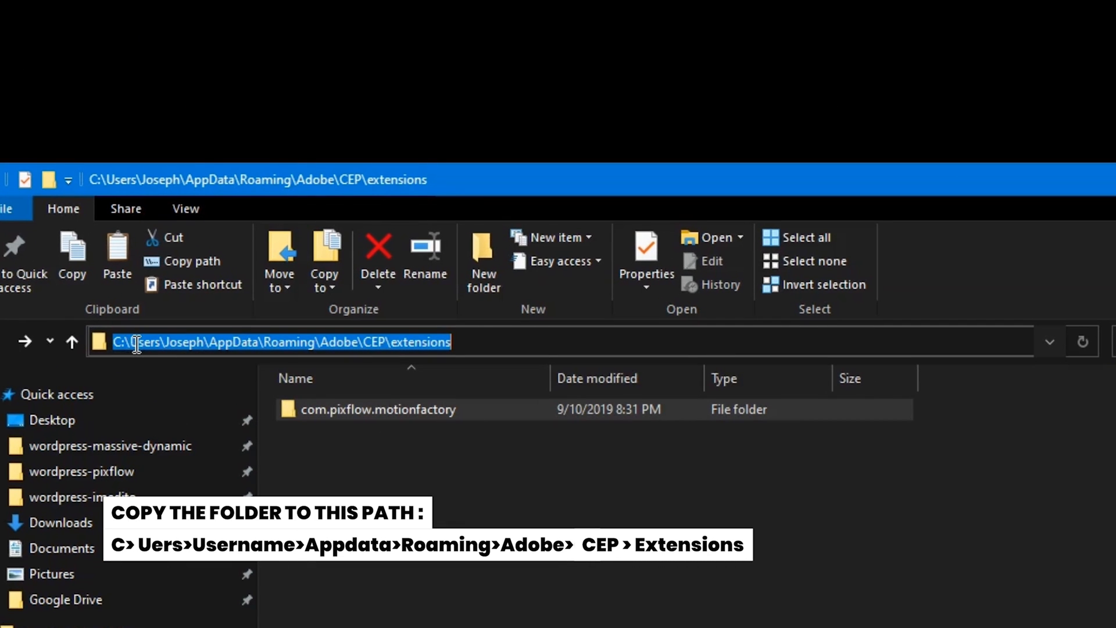
pyautogui.moveTo(147, 343)
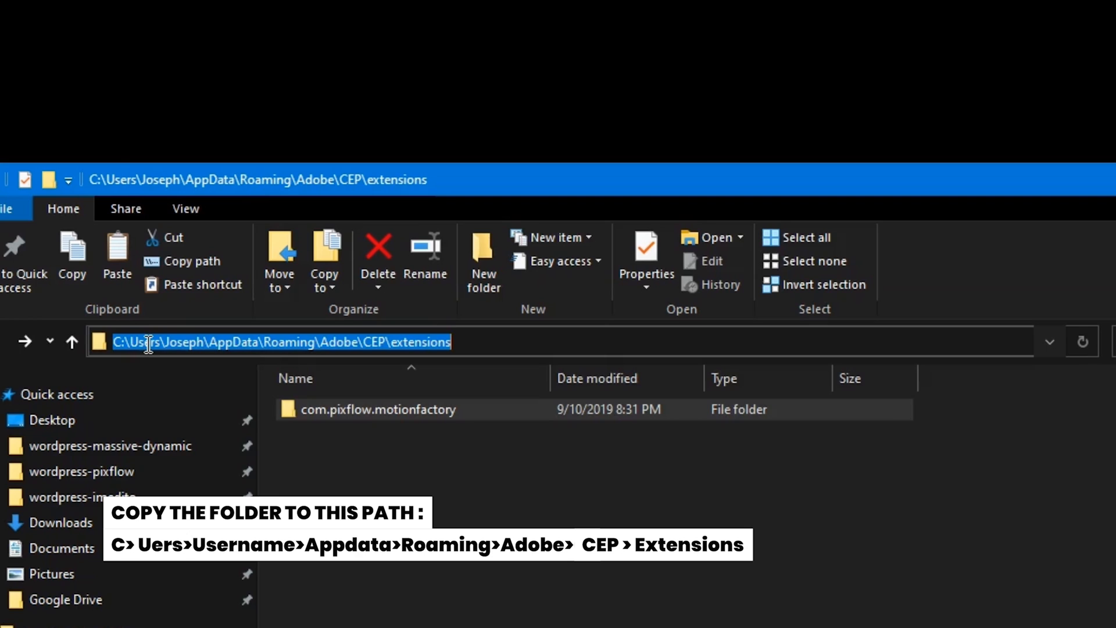
pyautogui.moveTo(221, 343)
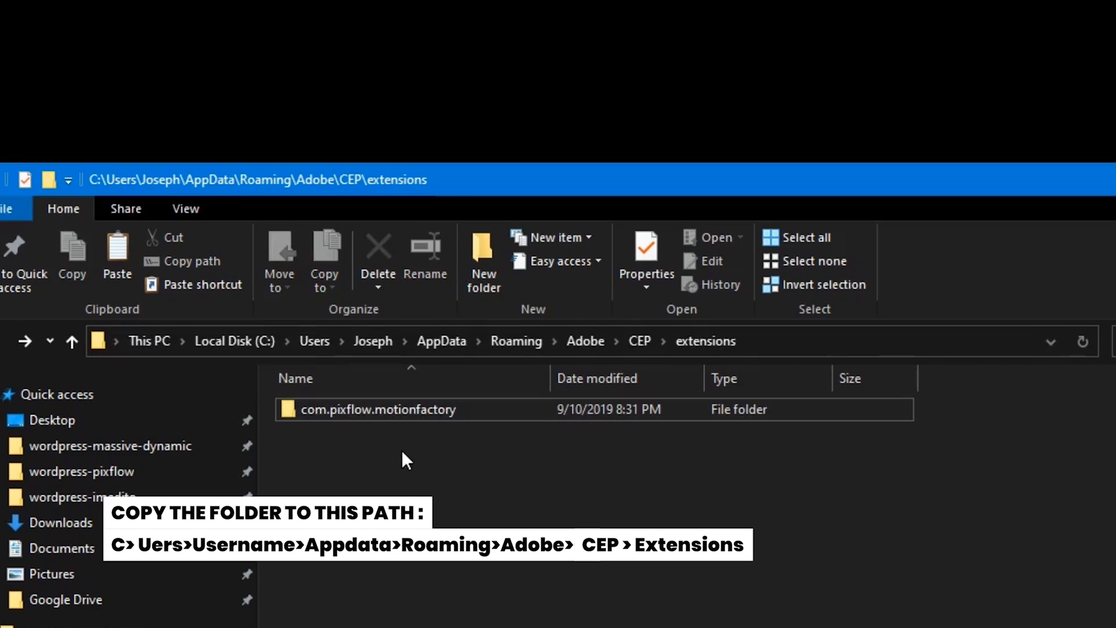
pyautogui.doubleClick(378, 408)
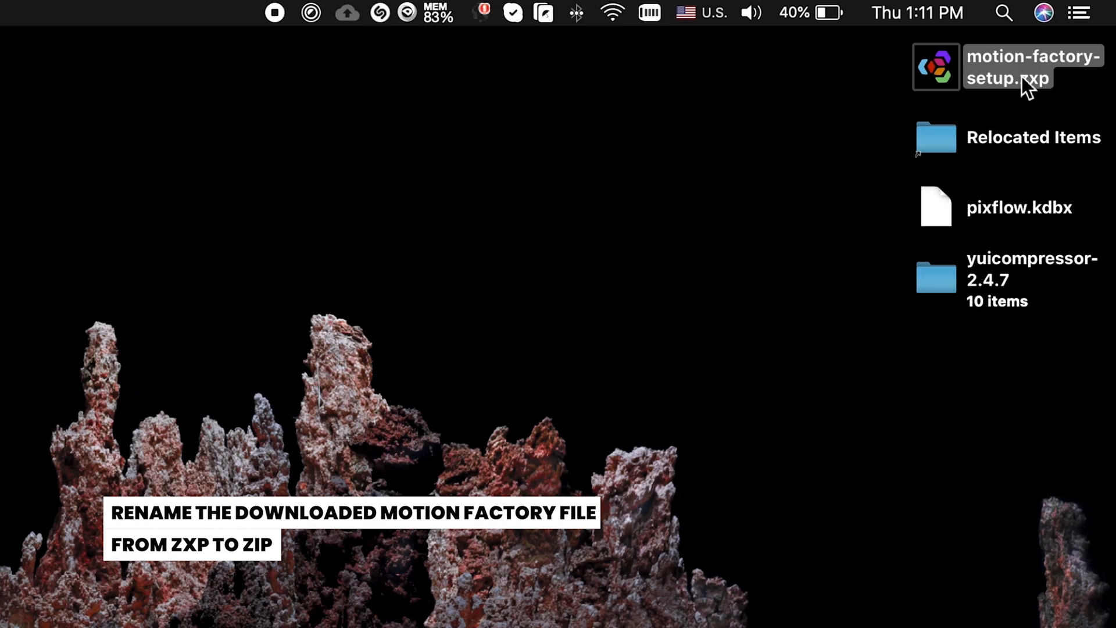
# Rename motion-factory-setup.zxp to .zip, extract it, and name the folder com.pixflow.motionfactory
pyautogui.write('z')
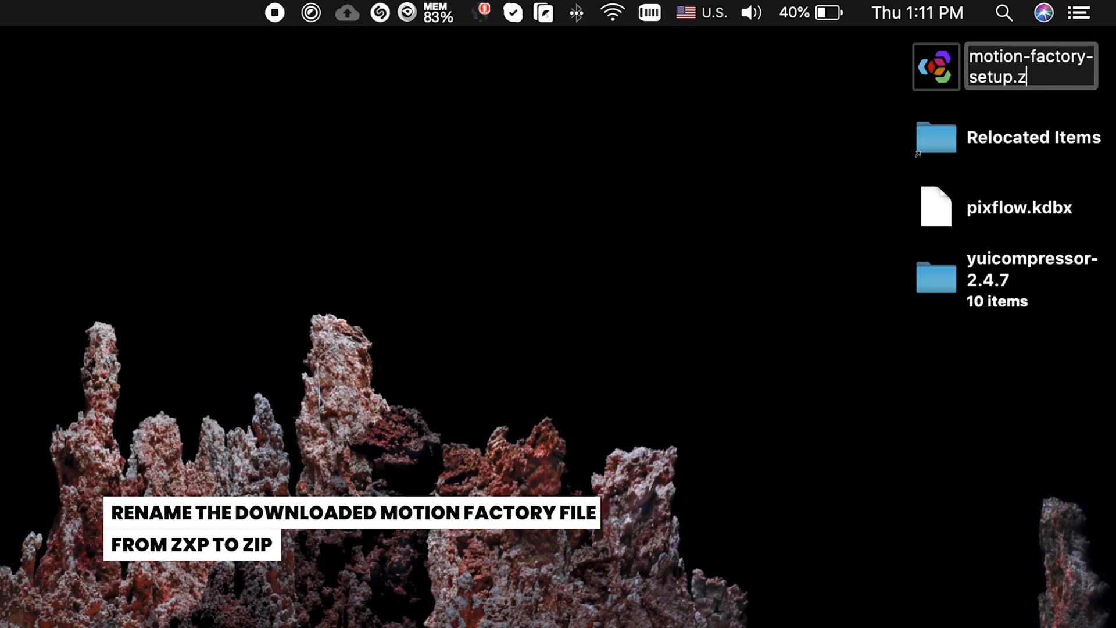
pyautogui.write('ip')
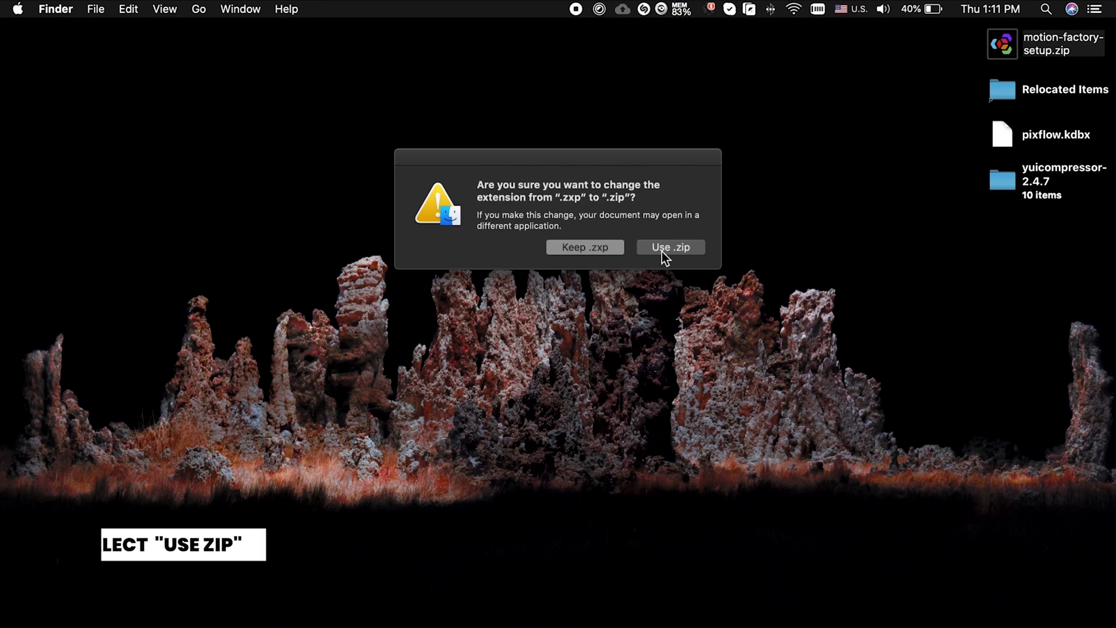
pyautogui.click(669, 247)
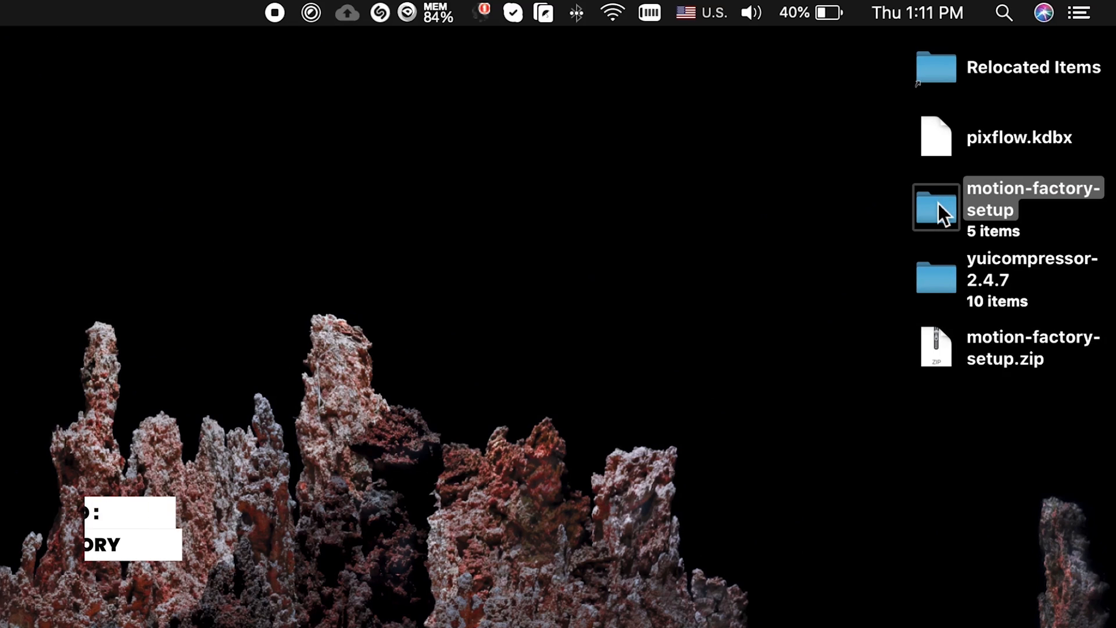
pyautogui.write('com.pixflow.motionfactory')
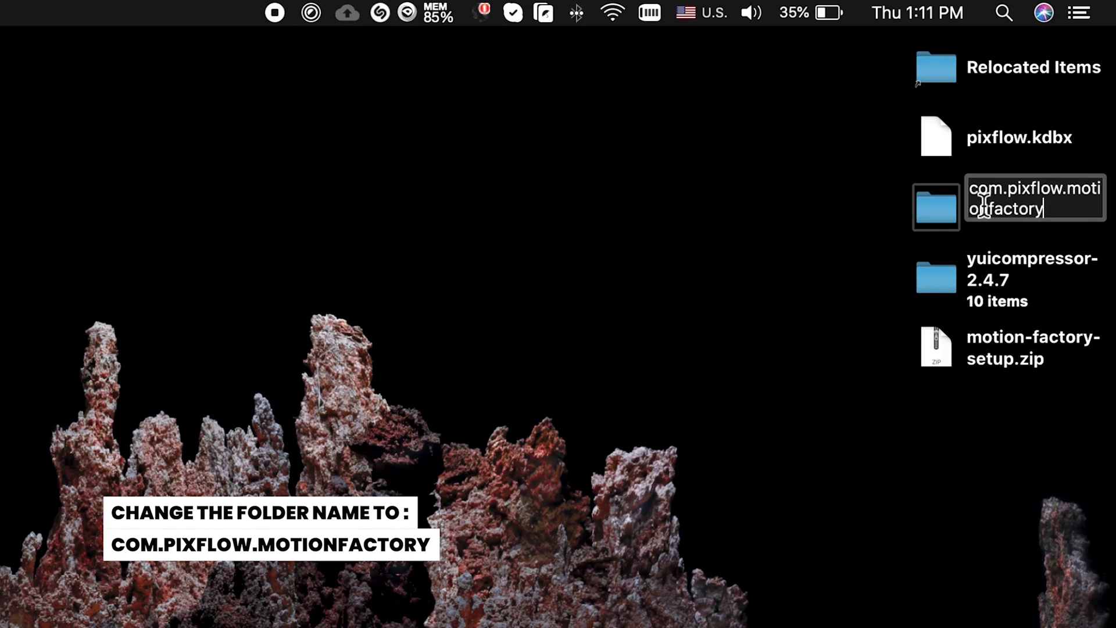
pyautogui.press('Return')
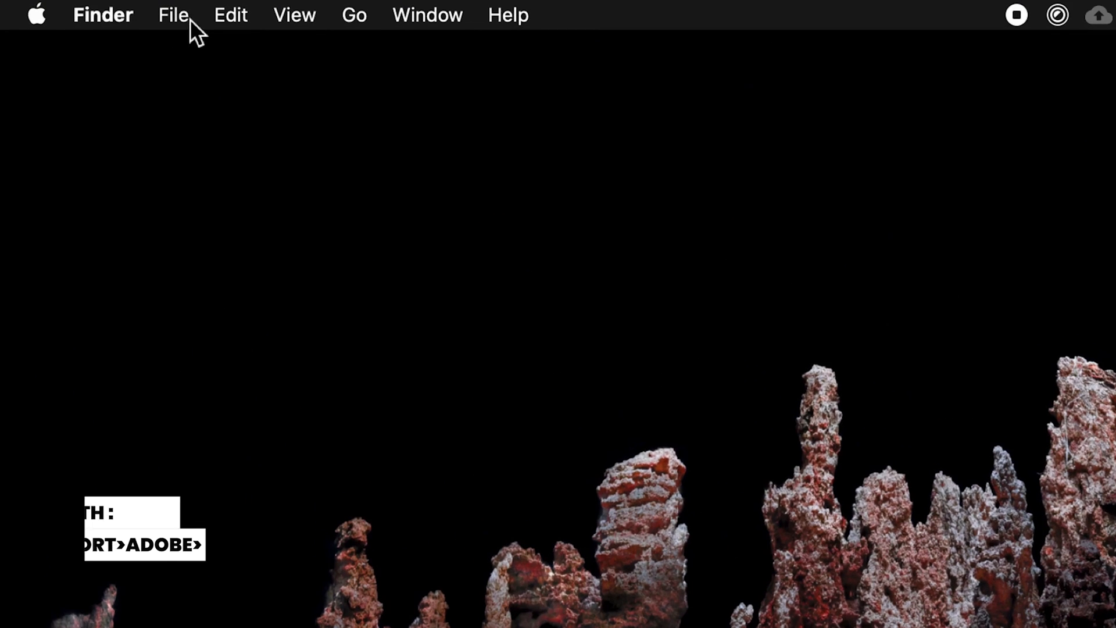
# Go to Library > Application Support > Adobe > CEP > extensions holding com.pixflow.motionfactory
pyautogui.click(354, 14)
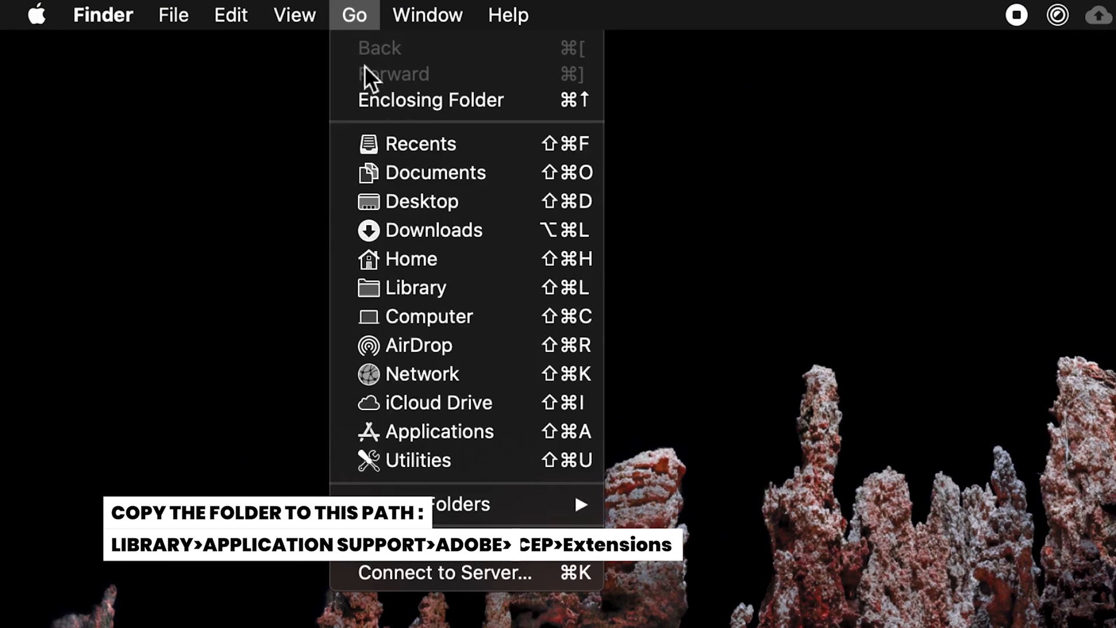
pyautogui.click(416, 288)
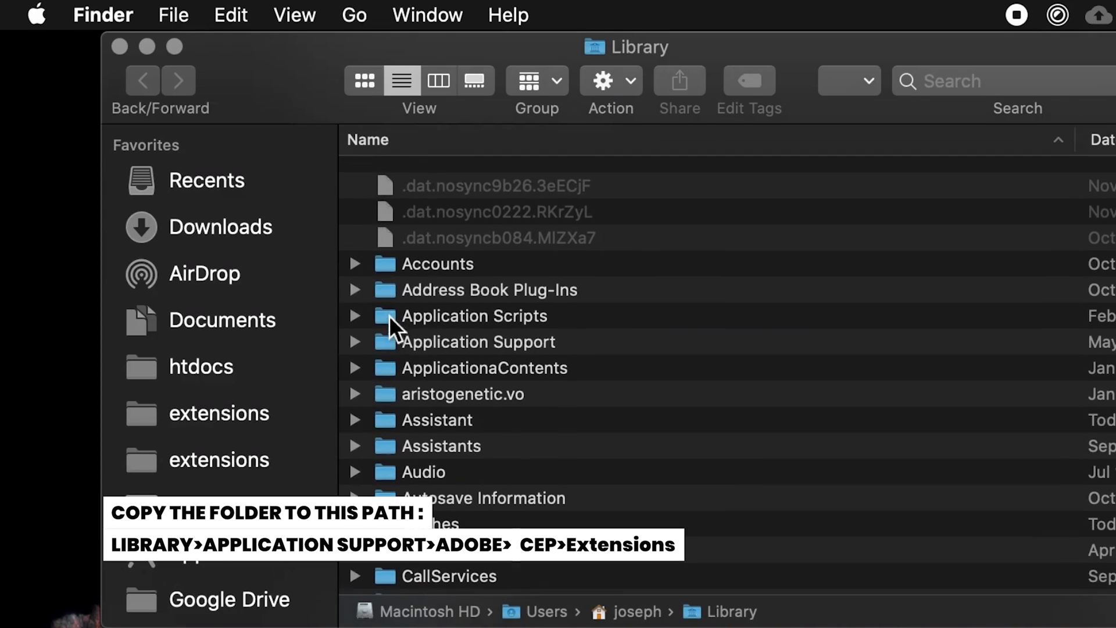
pyautogui.scroll(-3)
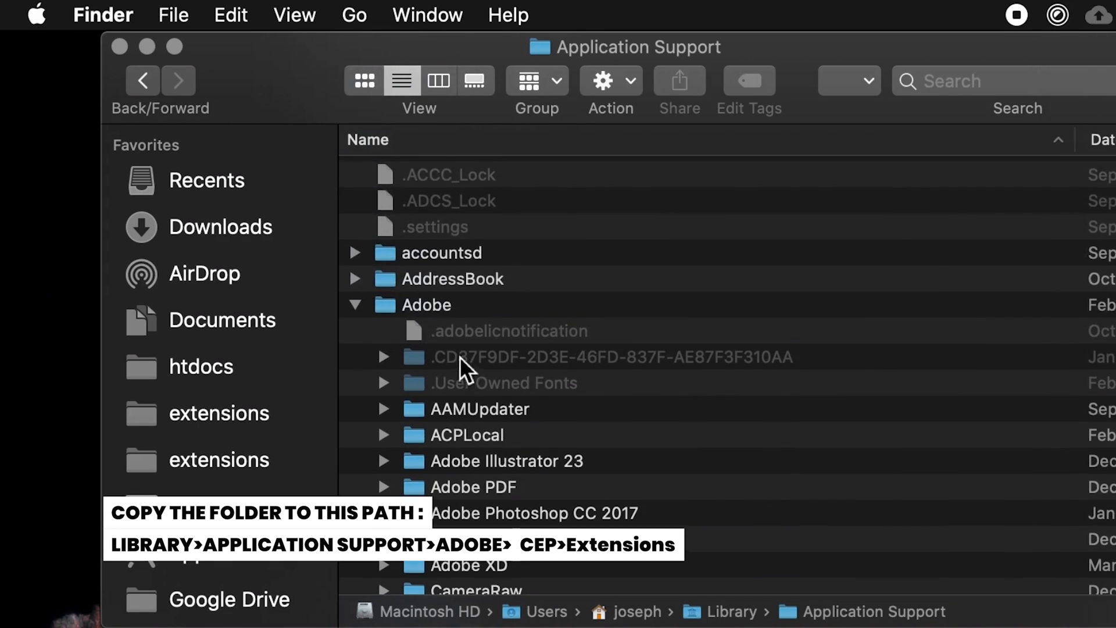
pyautogui.doubleClick(427, 305)
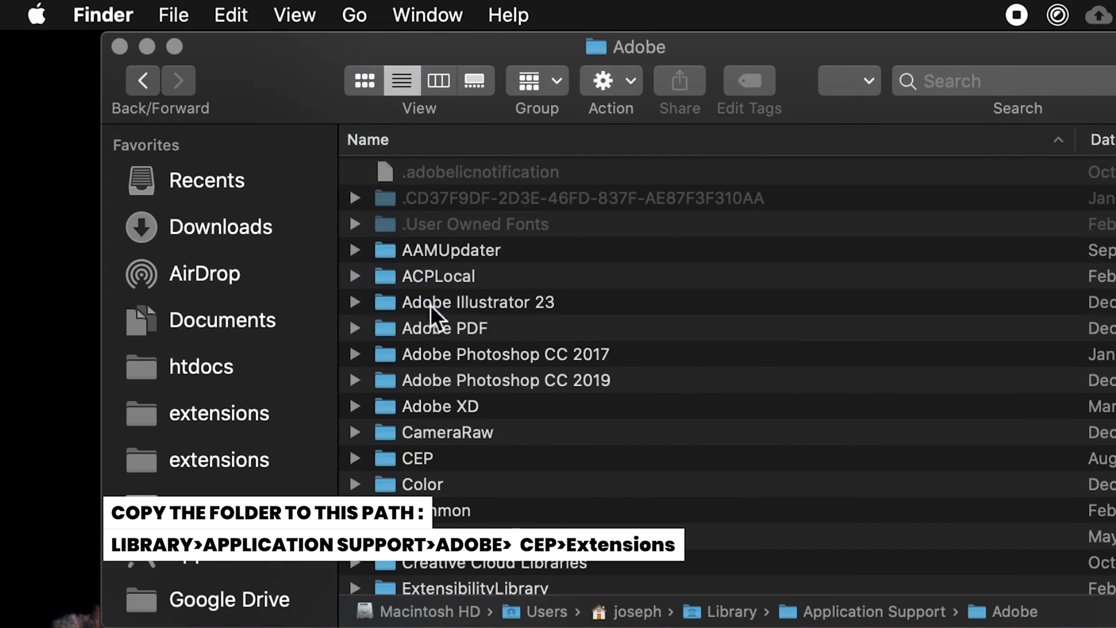
pyautogui.scroll(-3)
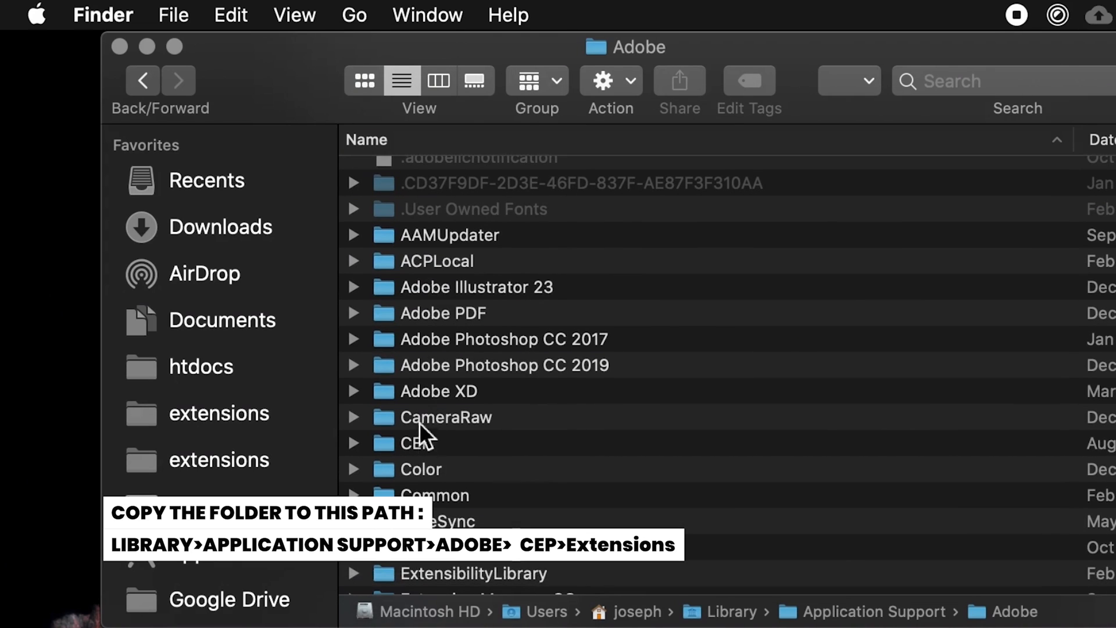
pyautogui.doubleClick(411, 443)
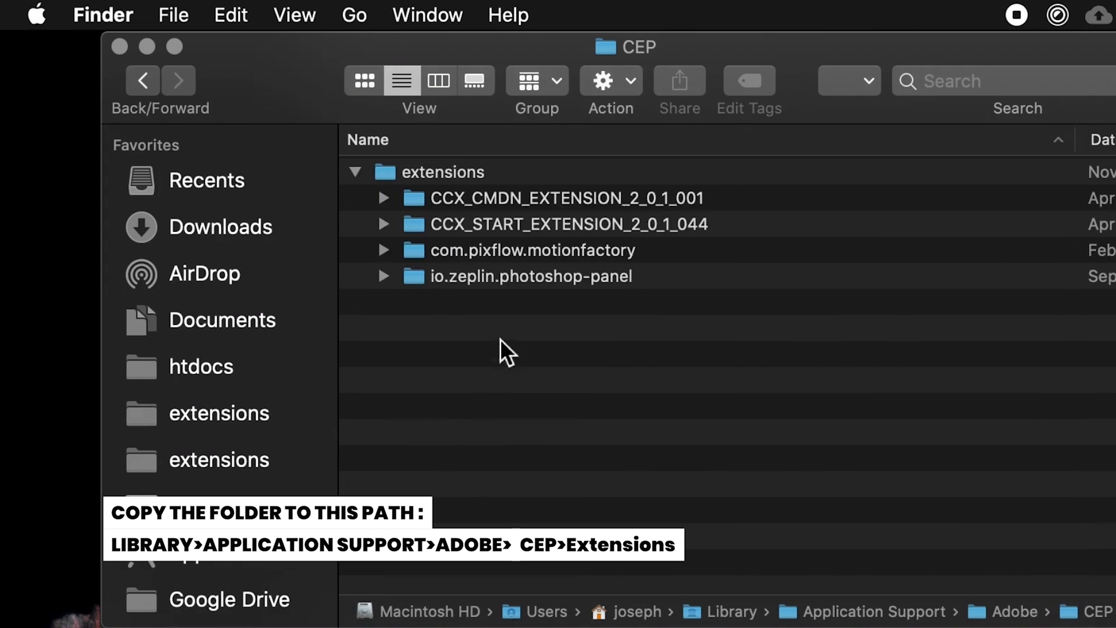
pyautogui.click(441, 171)
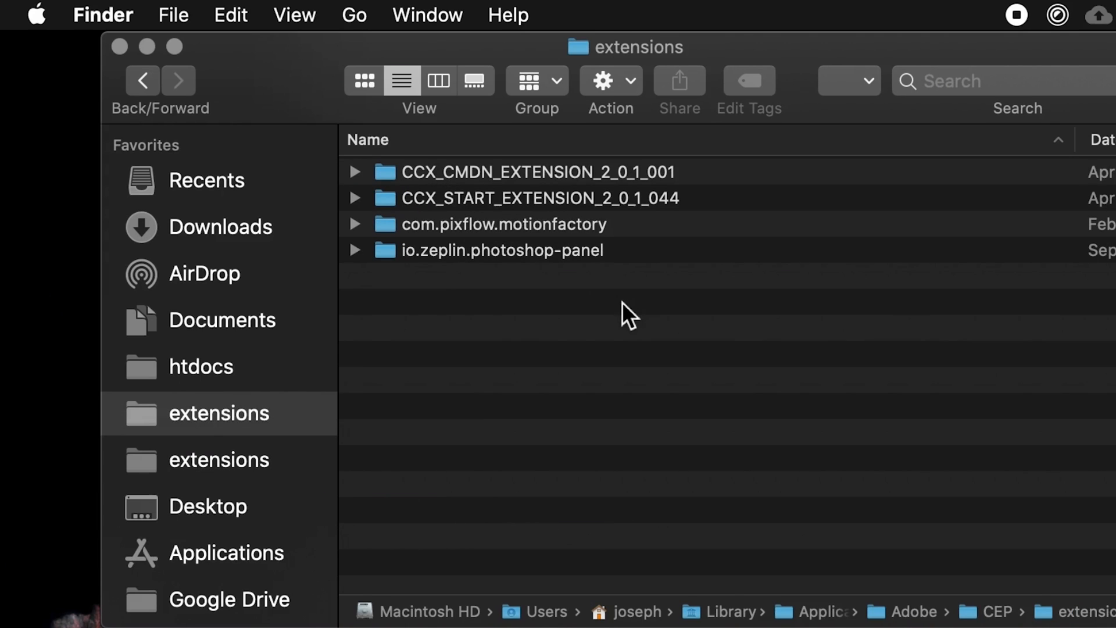
pyautogui.moveTo(516, 235)
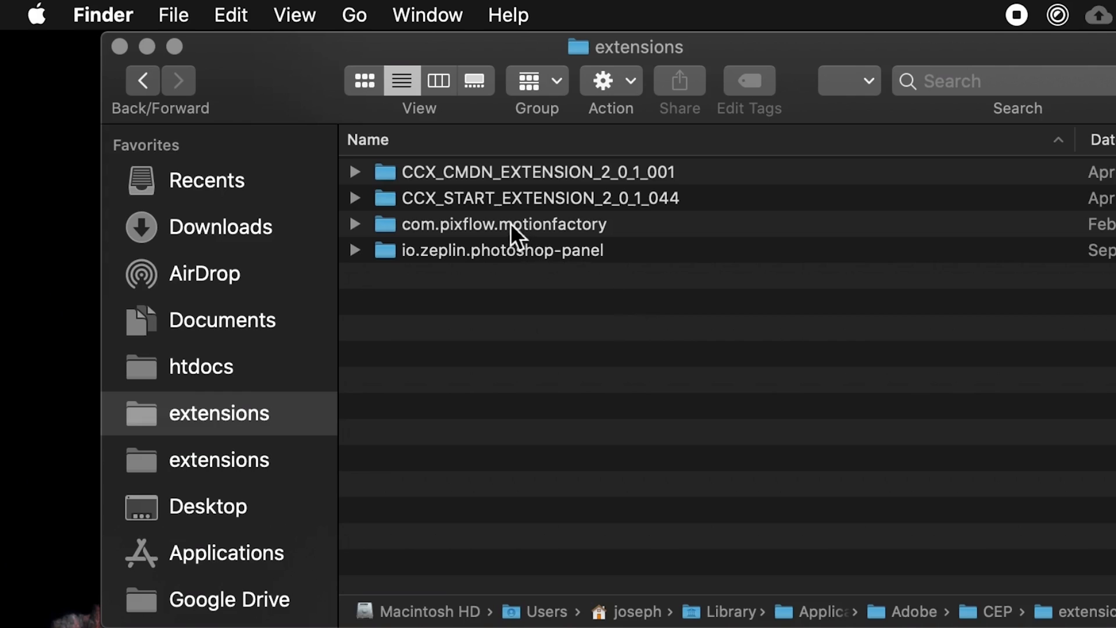
pyautogui.moveTo(684, 219)
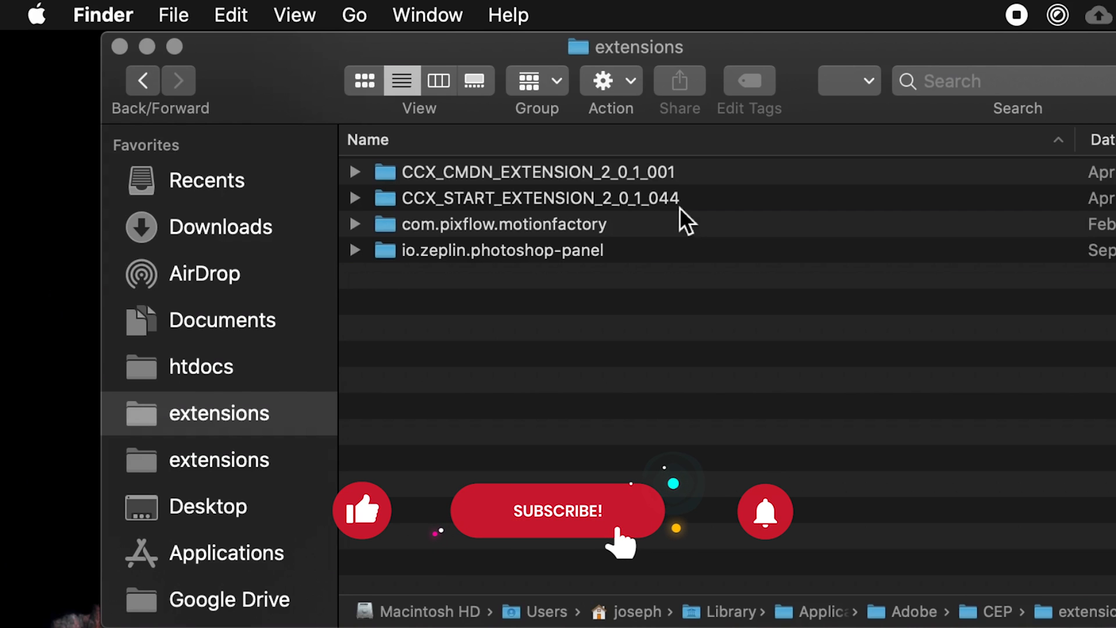
pyautogui.moveTo(640, 58)
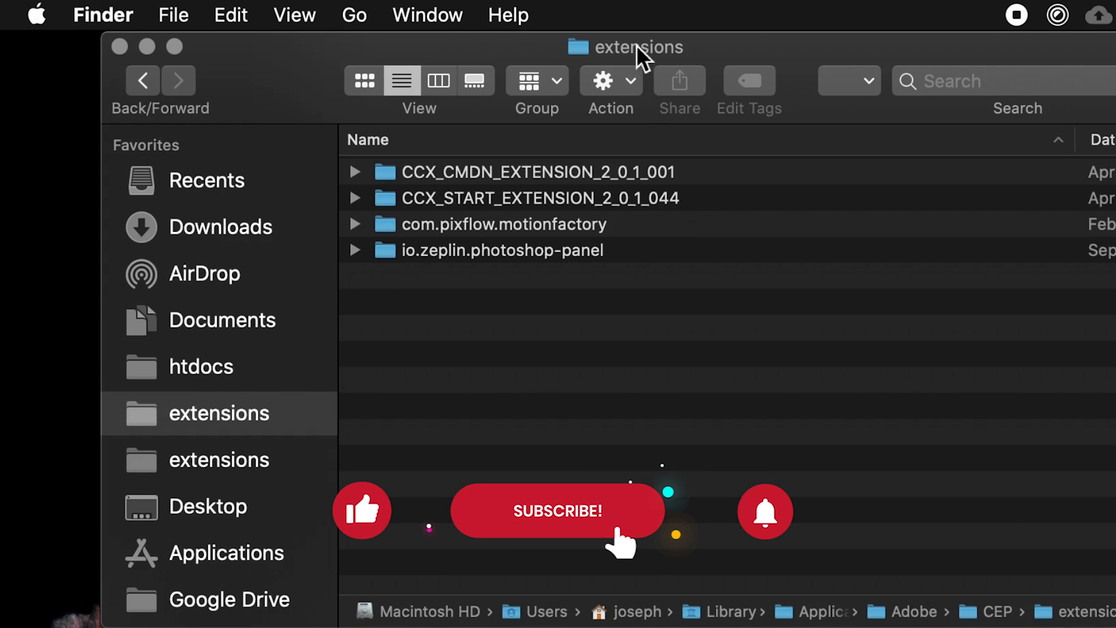